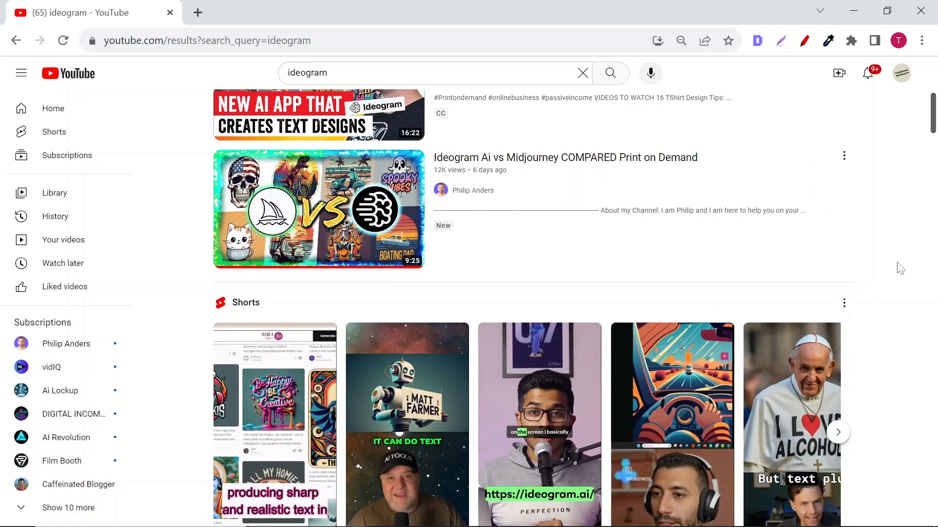
Enter the prompt 'strong and beautiful' in Ideogram.
scroll("down", 3)
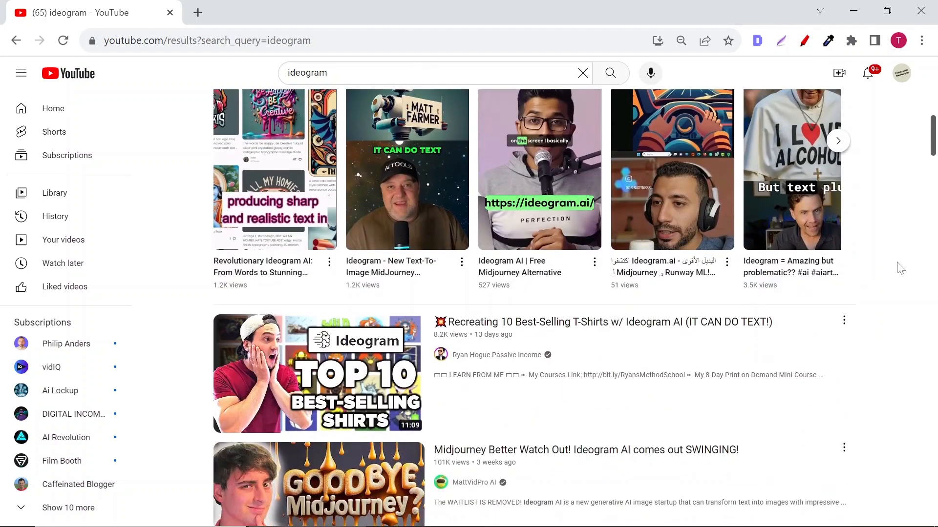
scroll("down", 3)
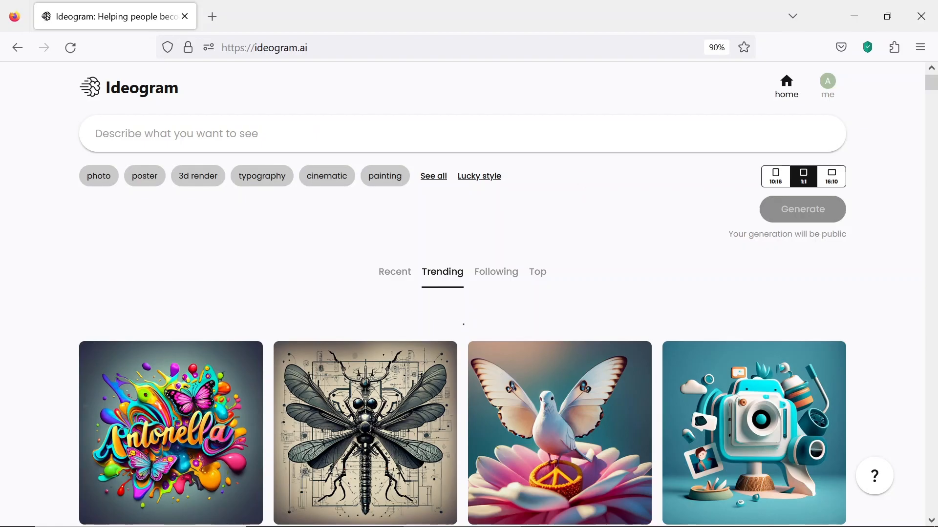
type("text say \"")
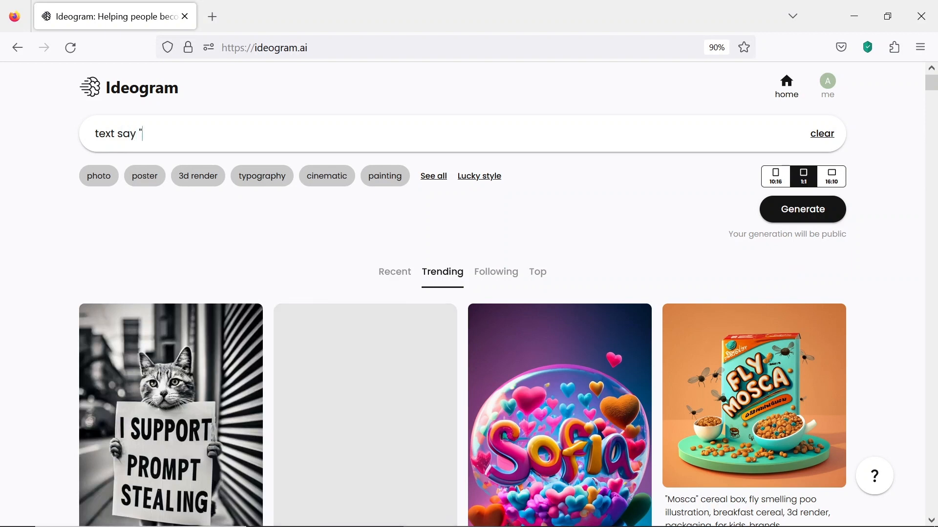
type("strong and beautiful")
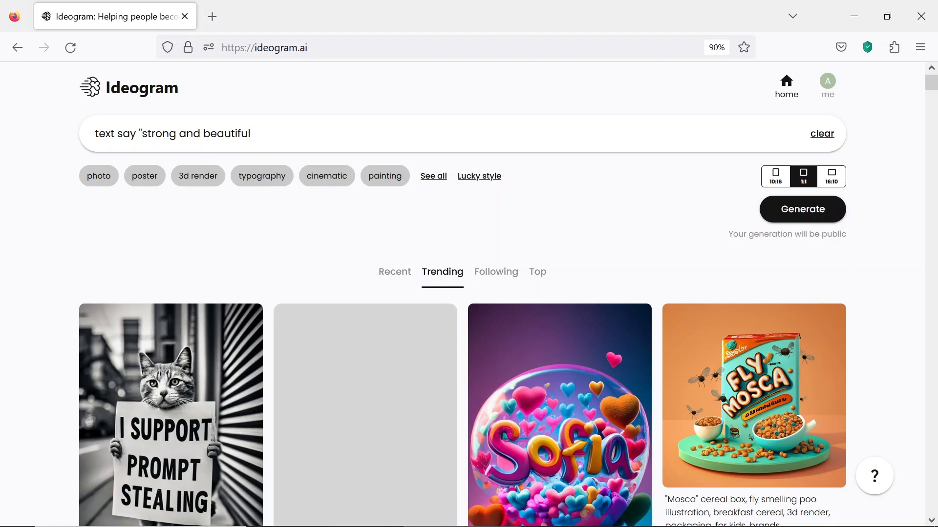
Add the typography style, generate four images, and open the pink third design.
left_click(261, 175)
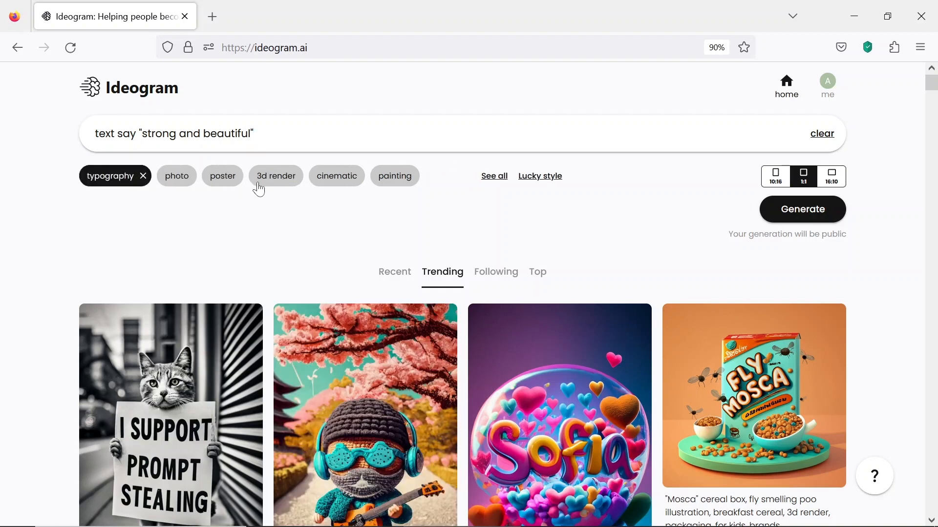
left_click(802, 209)
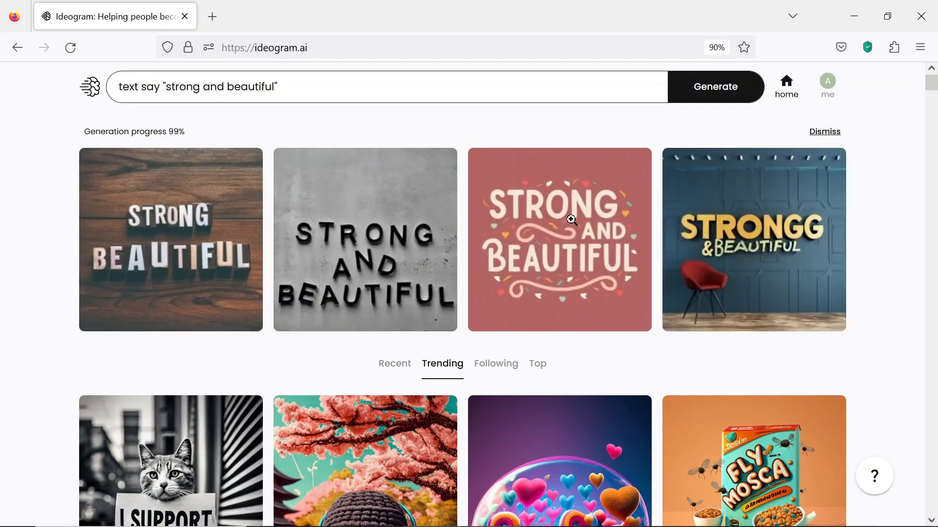
left_click(559, 239)
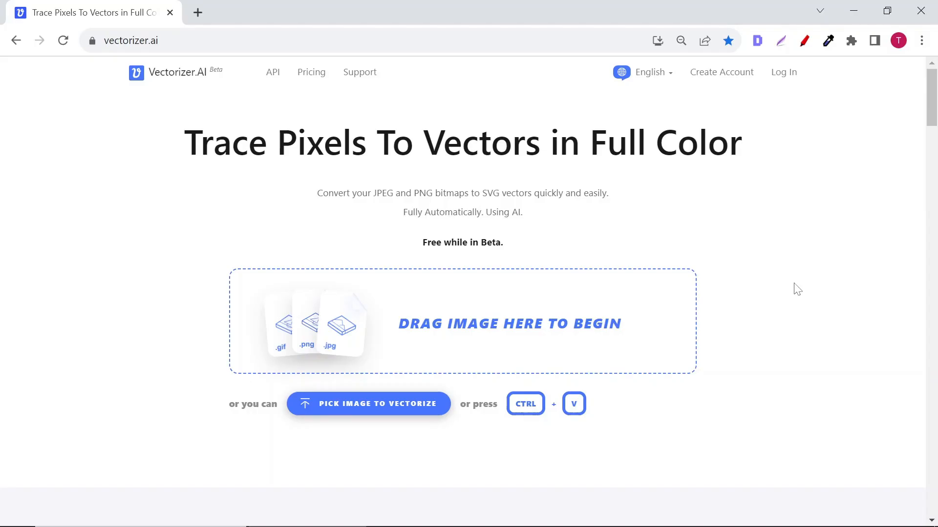
Upload the ideogramm image to Vectorizer.AI for tracing.
left_click(369, 404)
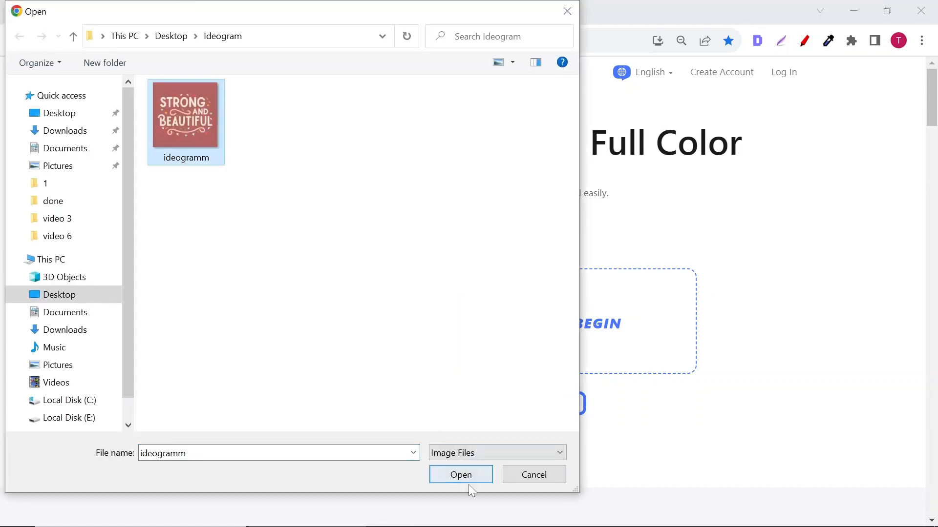
left_click(460, 475)
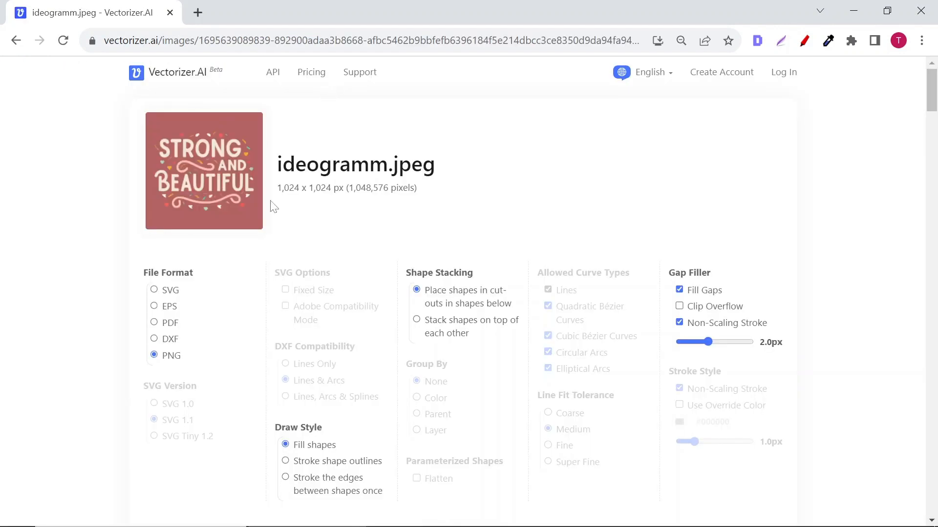
left_click(263, 13)
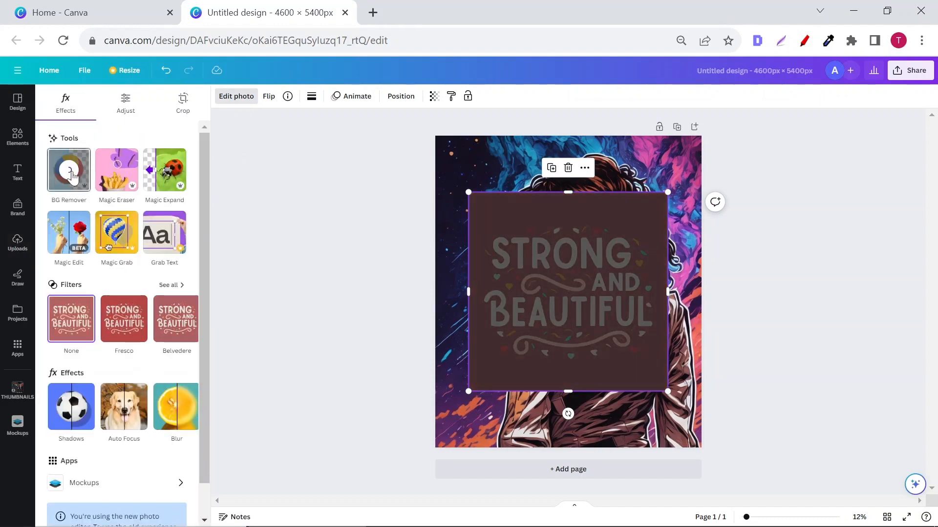
Remove the pink background from the Strong and Beautiful lettering with BG Remover.
left_click(68, 170)
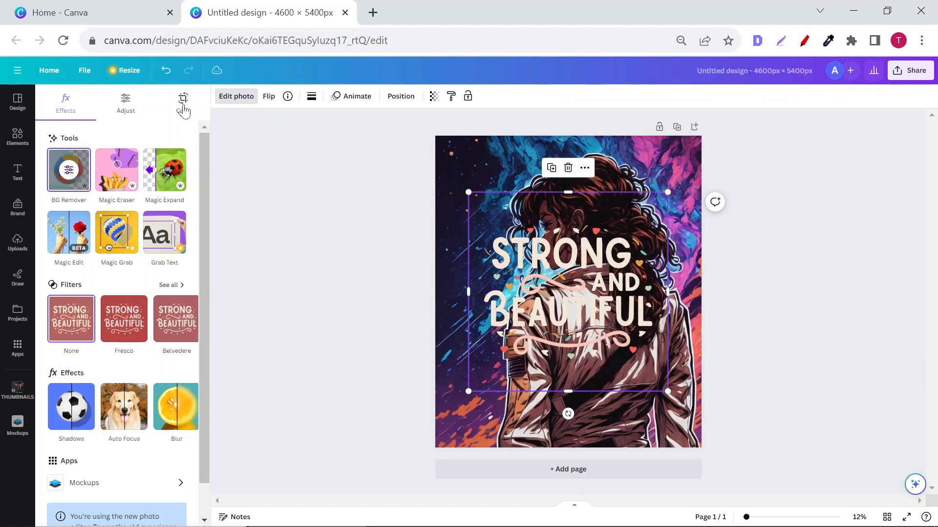
Crop lettering copies to STRONG and AND, then cut out another copy cropped to BEAUTIFUL.
left_click(183, 101)
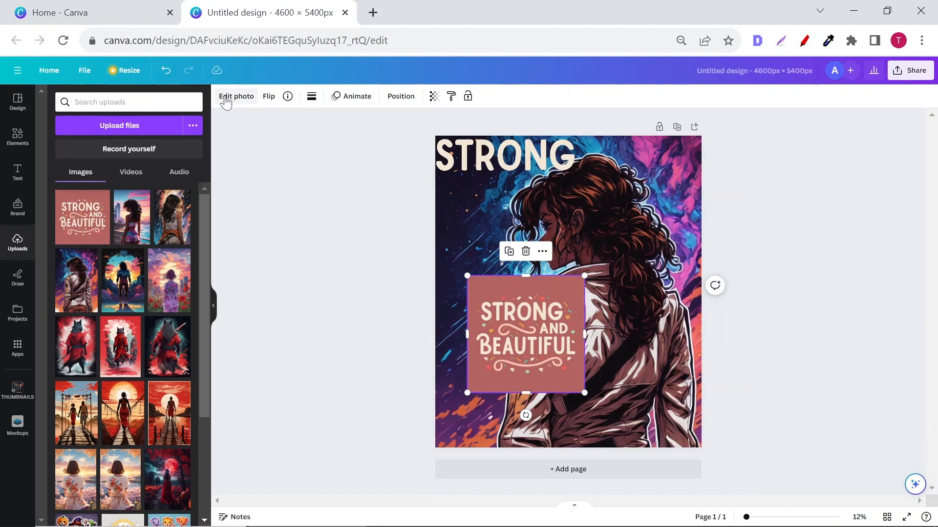
left_click(236, 96)
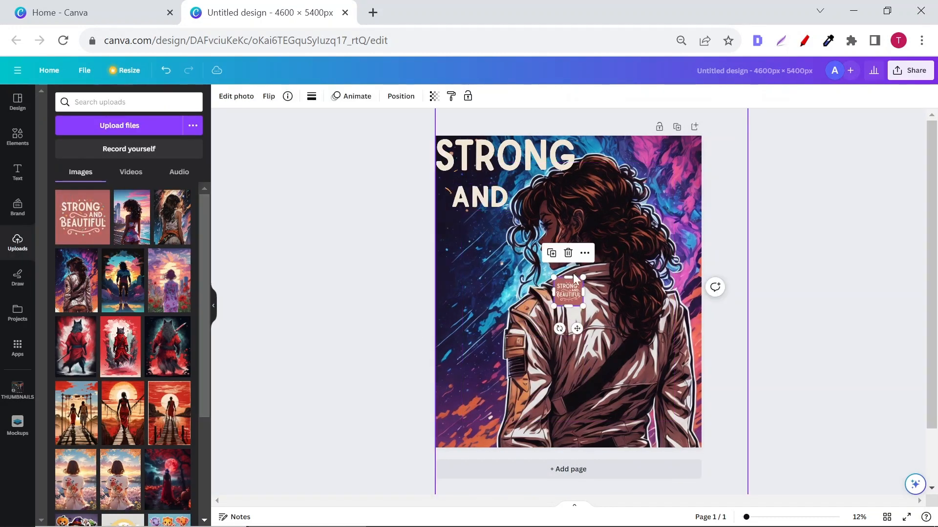
left_click(235, 96)
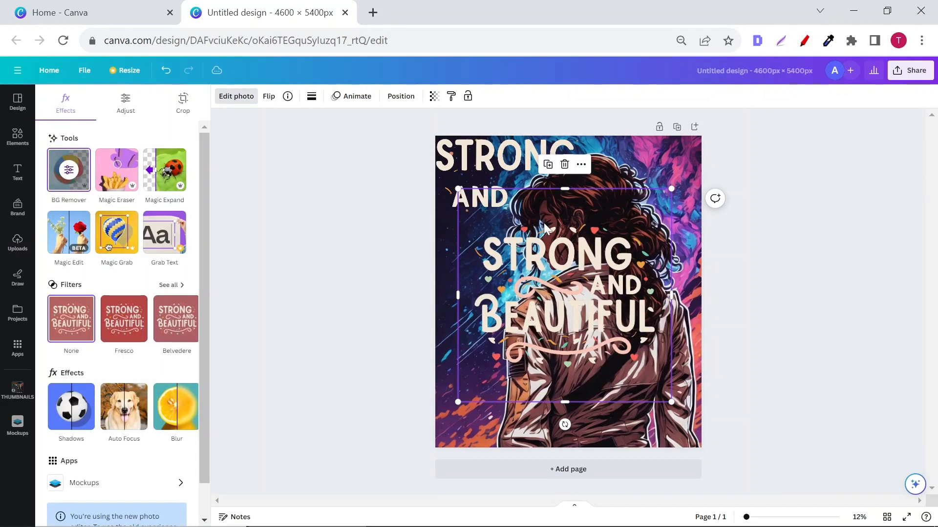
left_click(183, 102)
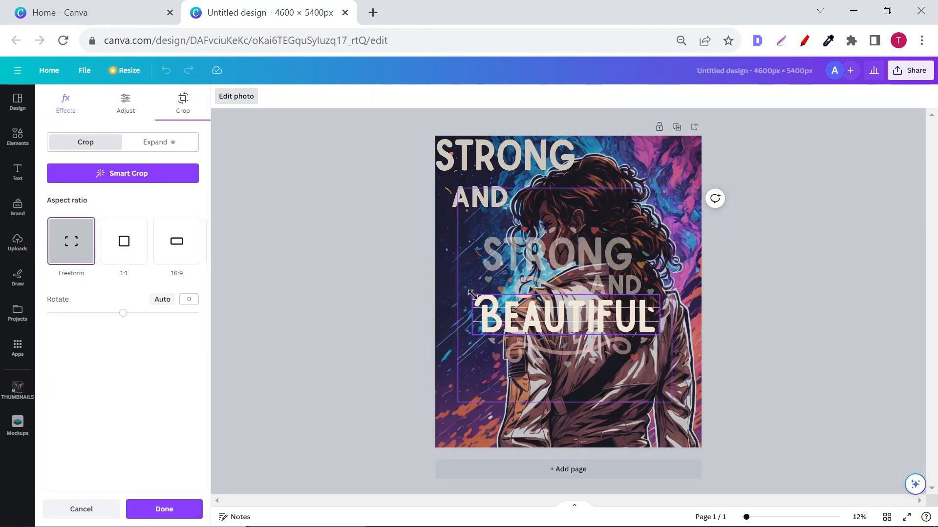
left_click(17, 242)
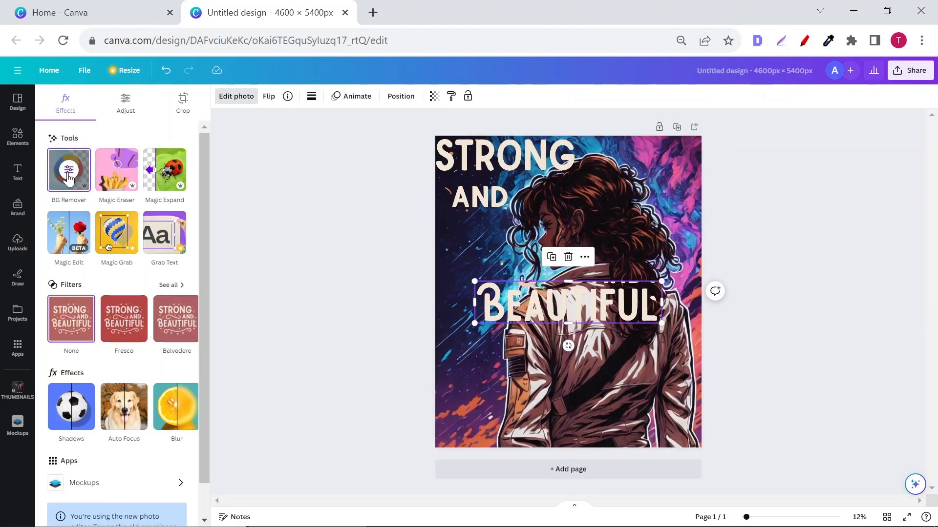
Erase leftover decoration around the BEAUTIFUL cut-out with the Erase brush.
left_click(69, 169)
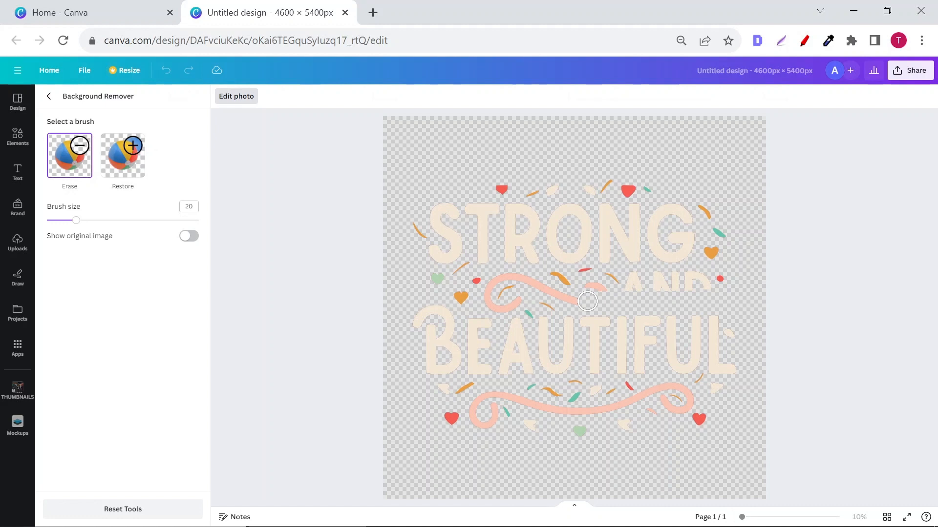
left_click_drag(587, 301, 427, 270)
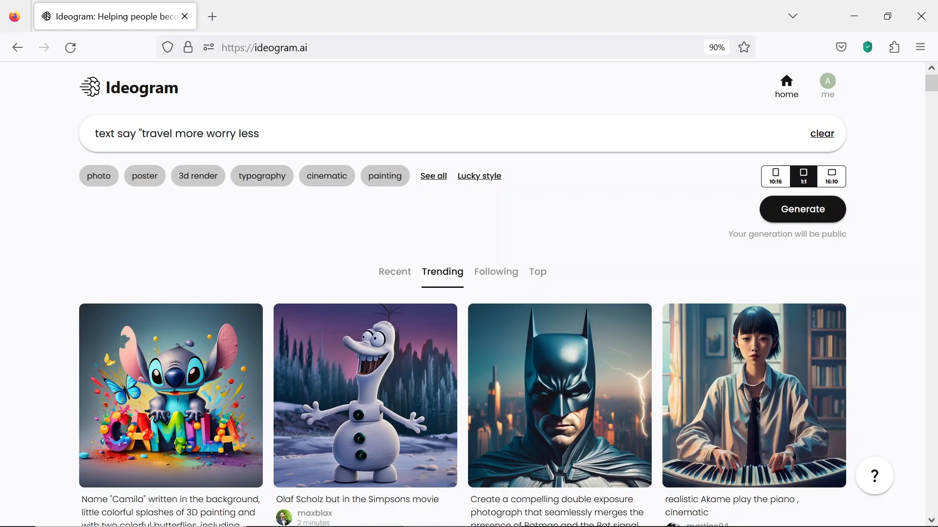
Generate 'travel more worry less' typography and open the colourful fourth result.
left_click(802, 210)
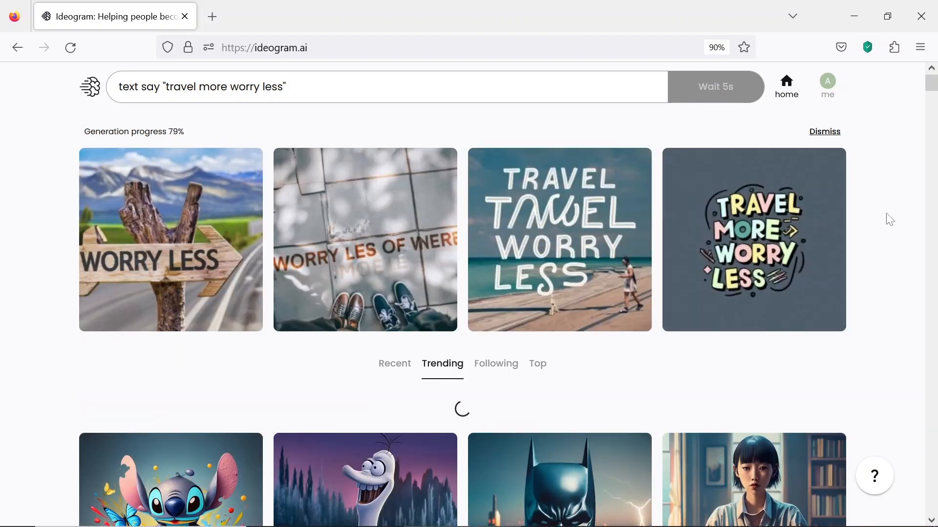
left_click(754, 240)
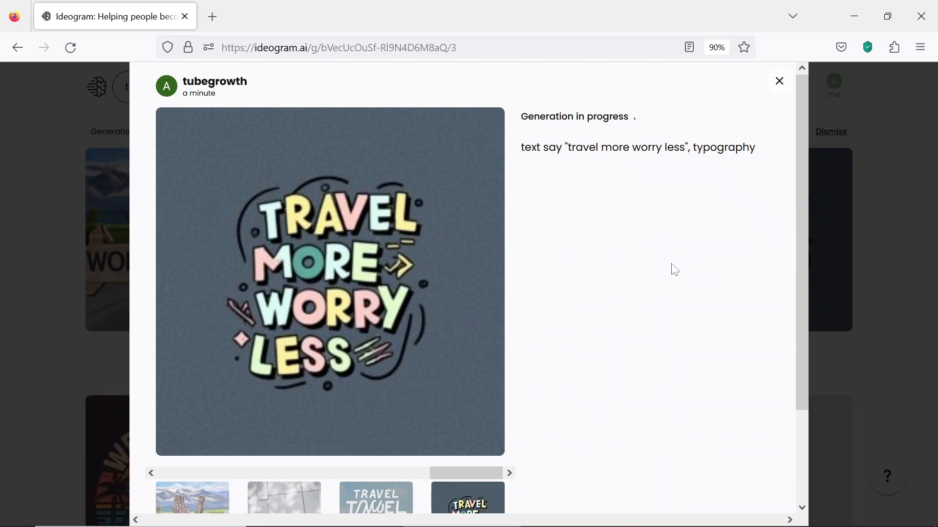
left_click(263, 13)
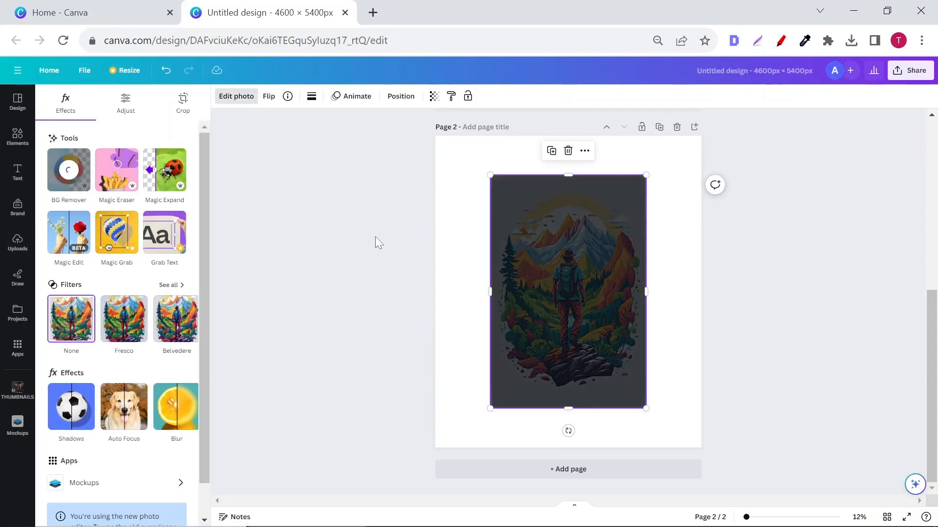
Enlarge the hiker art, cut out TRAVEL with leftovers erased, and crop a copy to MORE.
left_click_drag(646, 408, 677, 456)
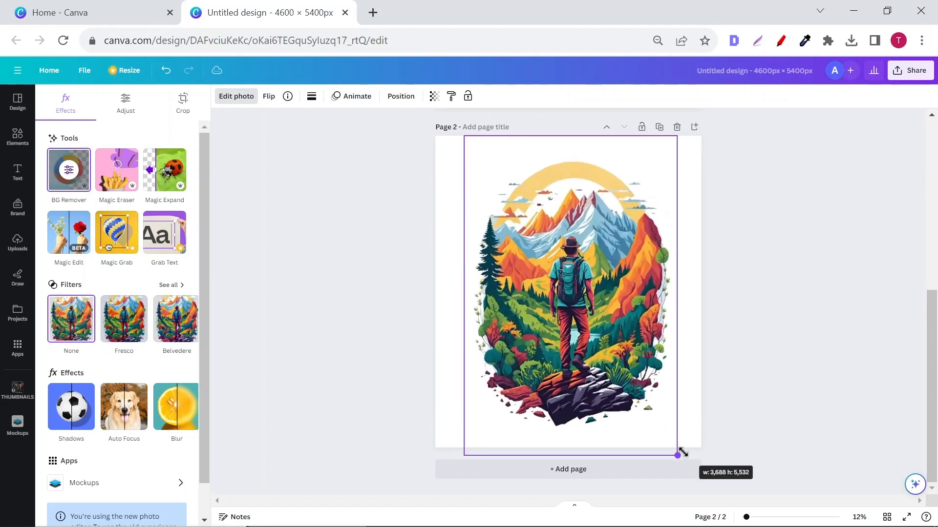
left_click(184, 101)
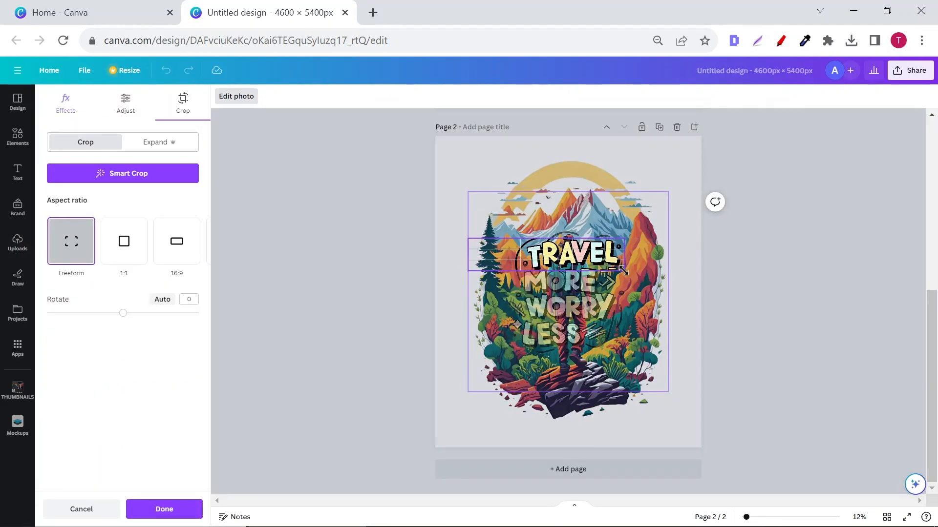
left_click(65, 102)
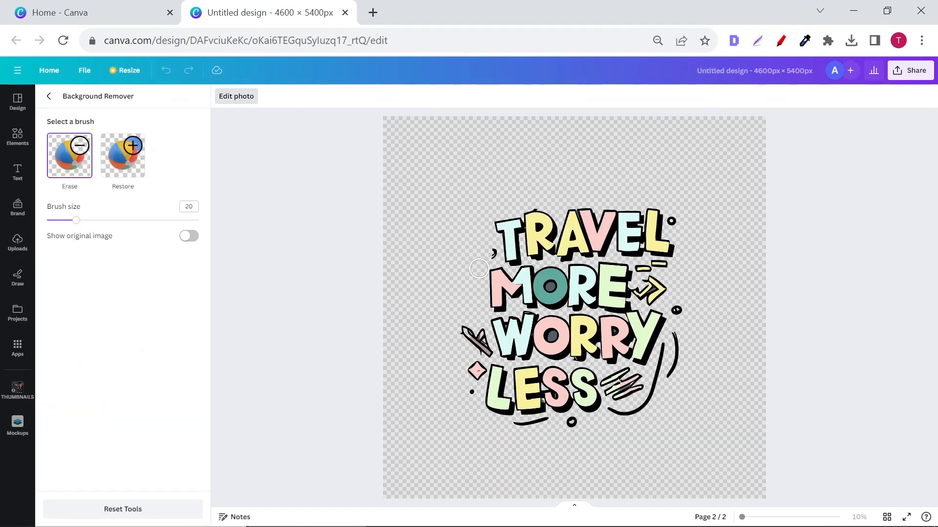
left_click_drag(479, 268, 345, 260)
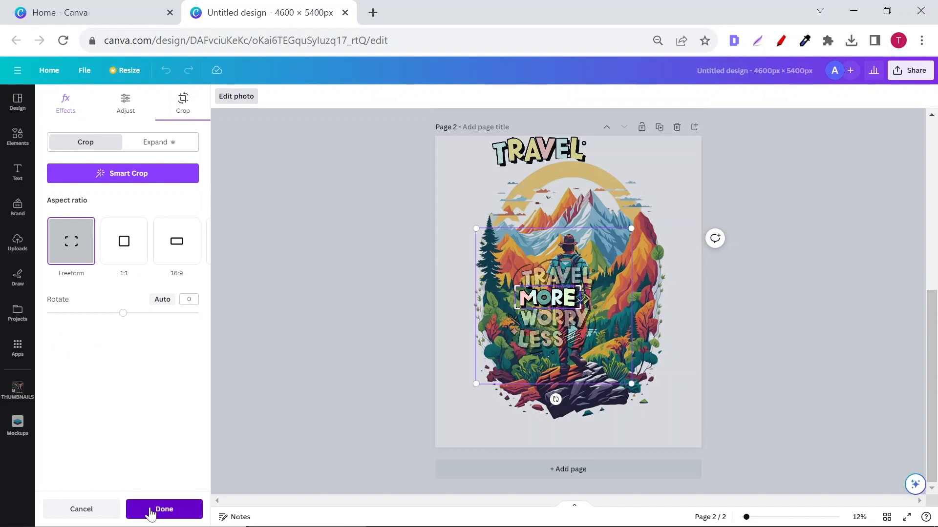
left_click(165, 509)
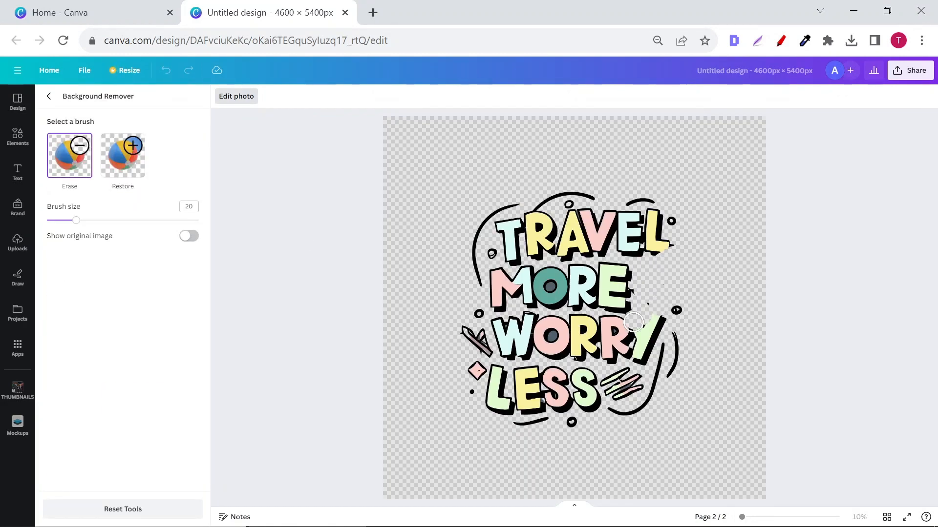